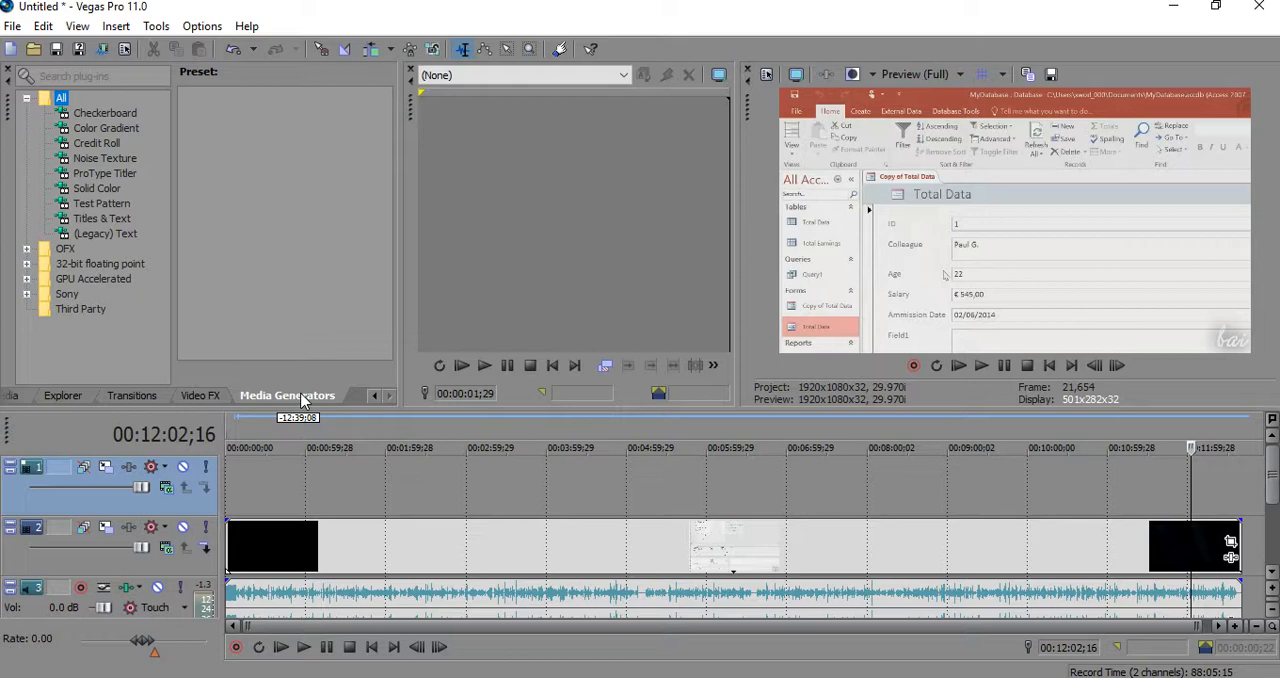
{"action": "mouse_move", "coordinate": [444, 394]}
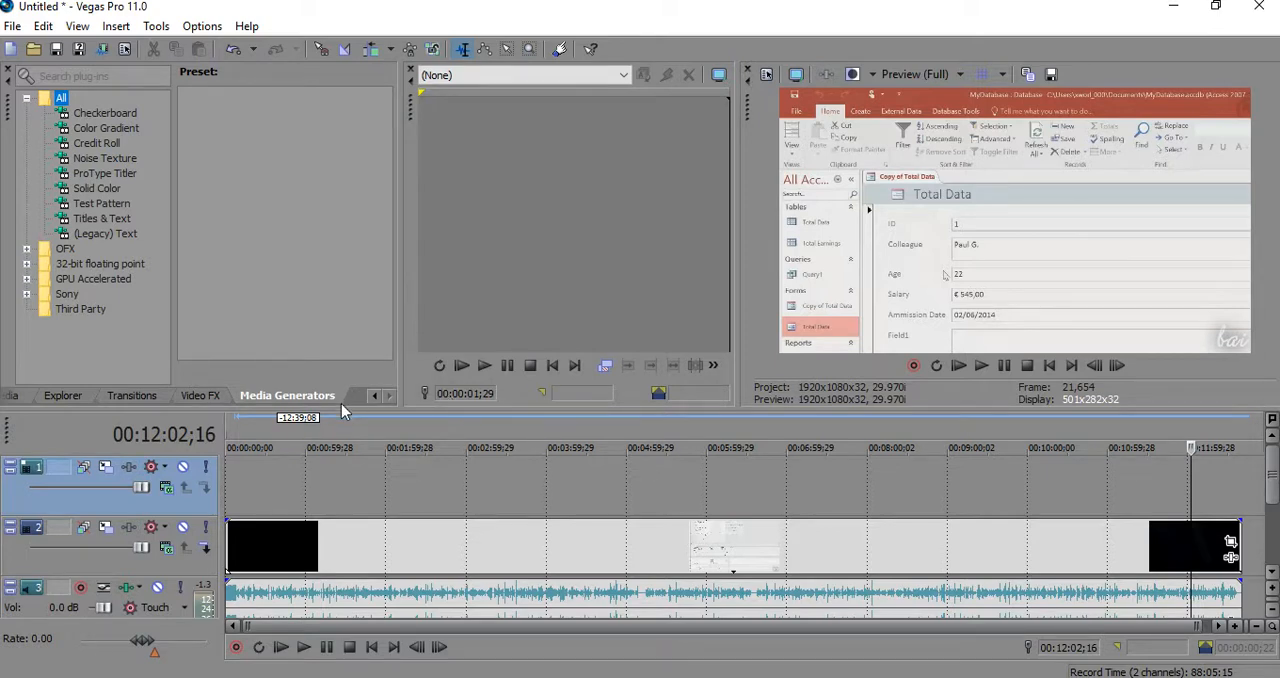
{"action": "mouse_move", "coordinate": [372, 432]}
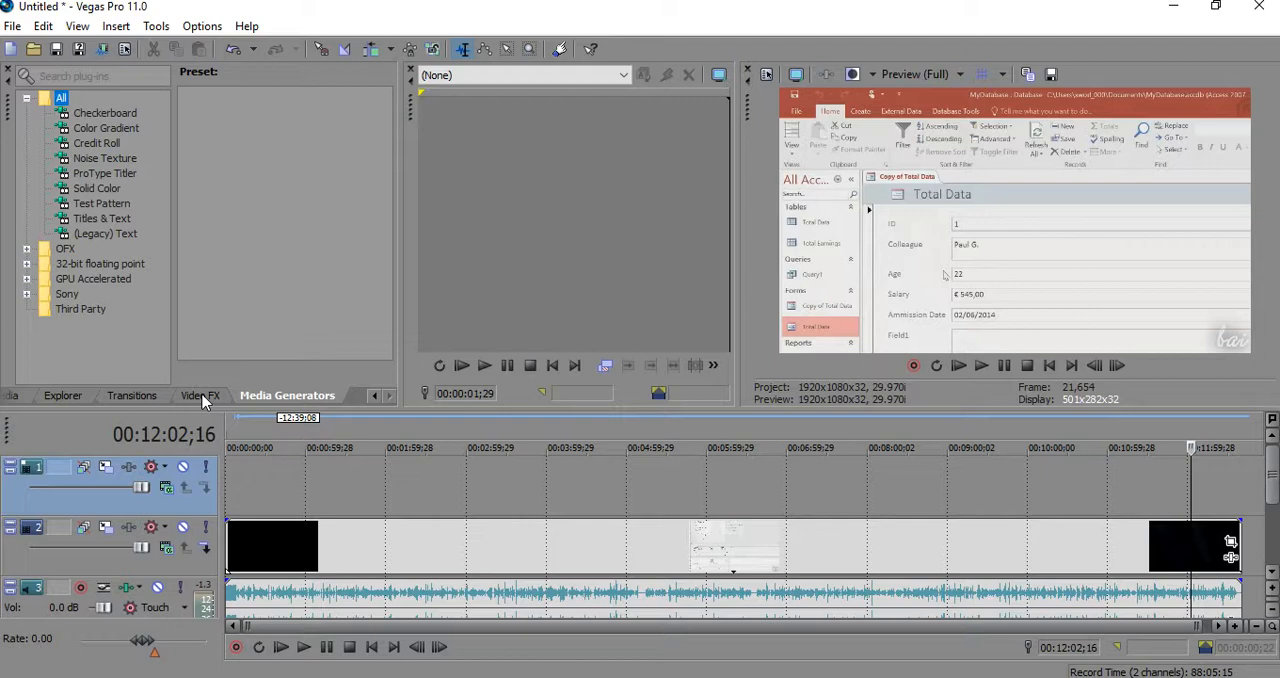
{"action": "mouse_move", "coordinate": [176, 410]}
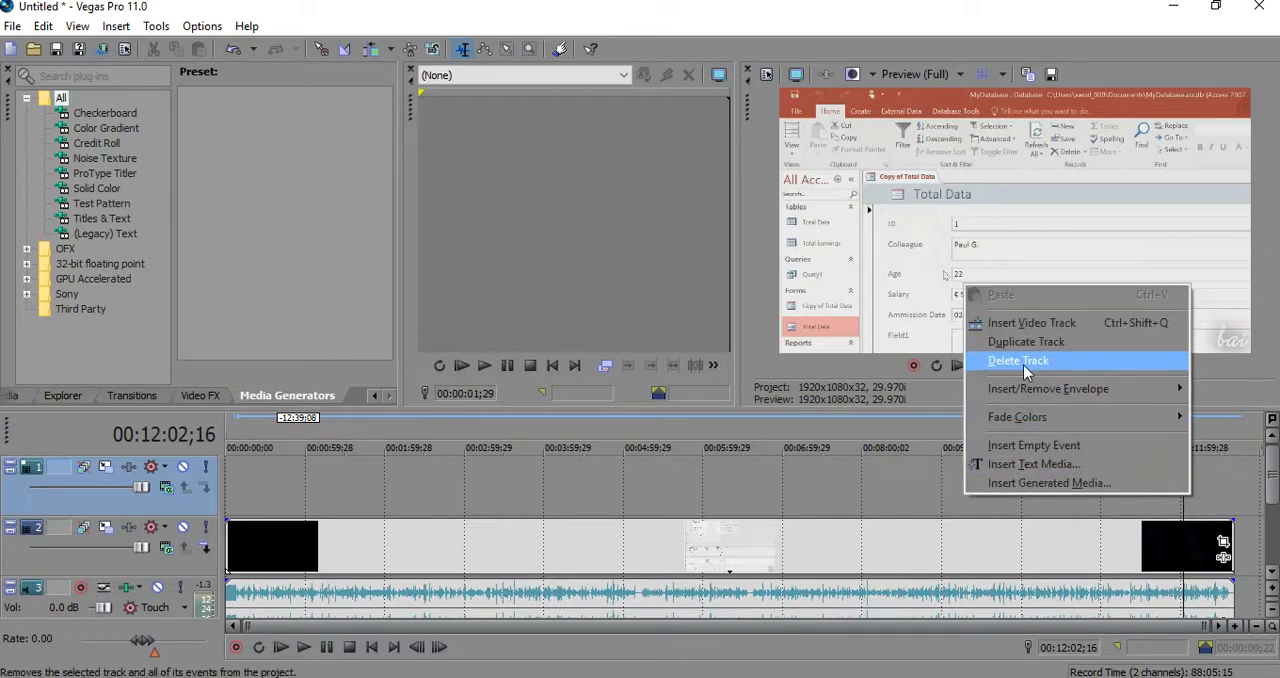
Delete the empty top track and insert a new video track above the screen-recording clip
{"action": "left_click", "coordinate": [1018, 360]}
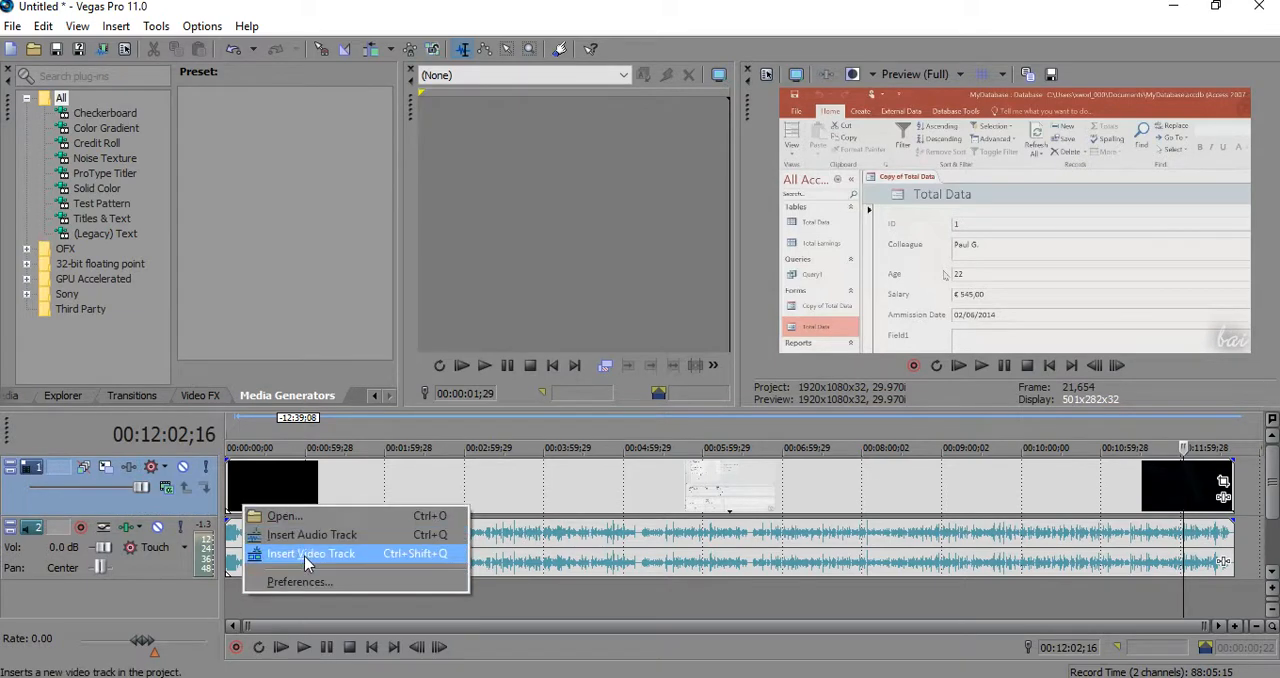
{"action": "left_click", "coordinate": [308, 552]}
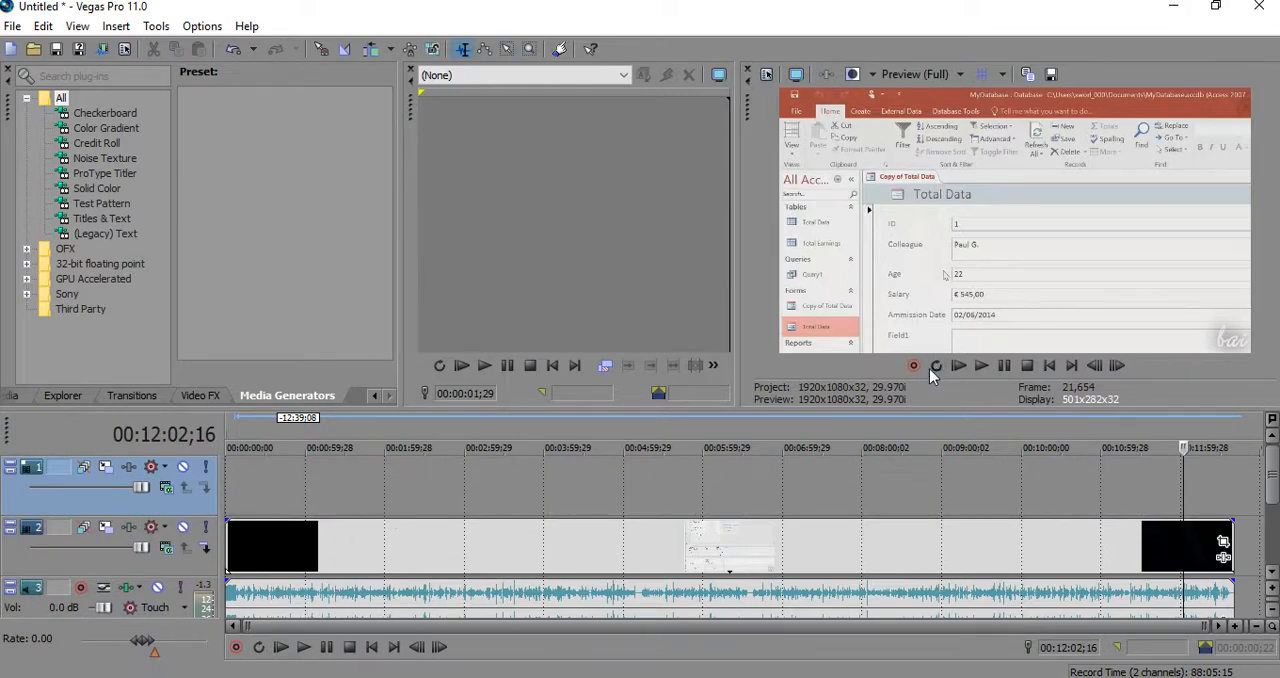
{"action": "mouse_move", "coordinate": [228, 332]}
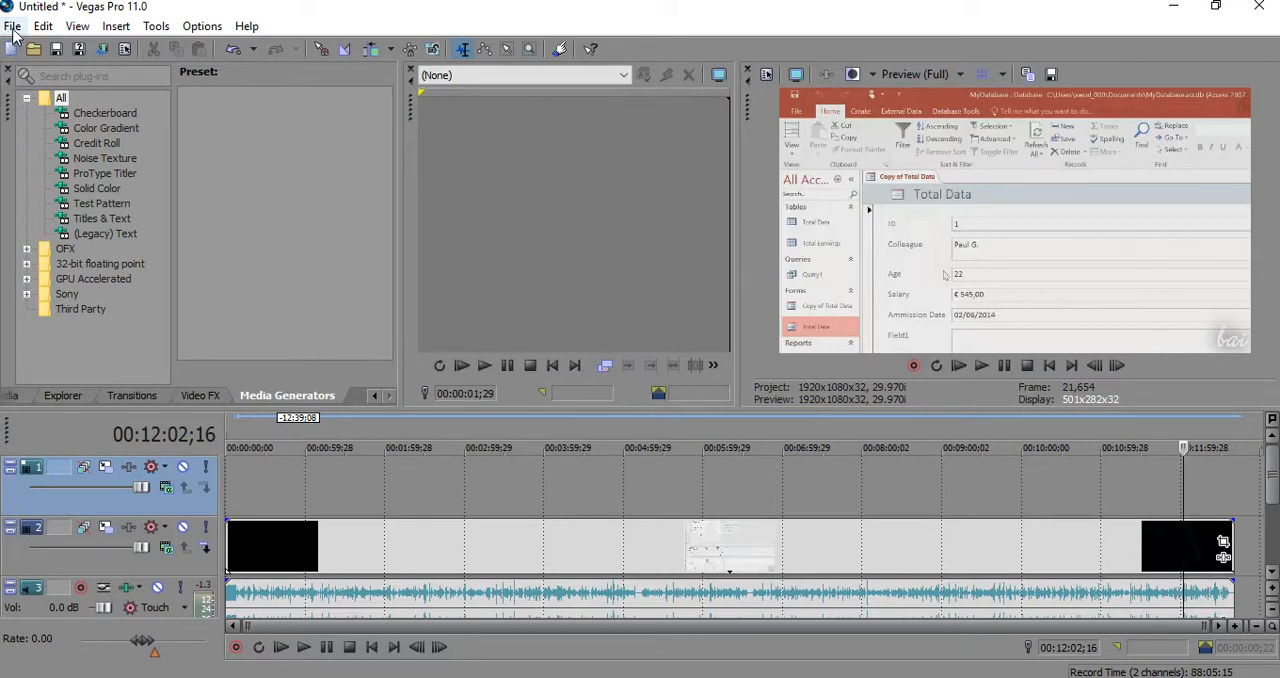
{"action": "left_click", "coordinate": [12, 26]}
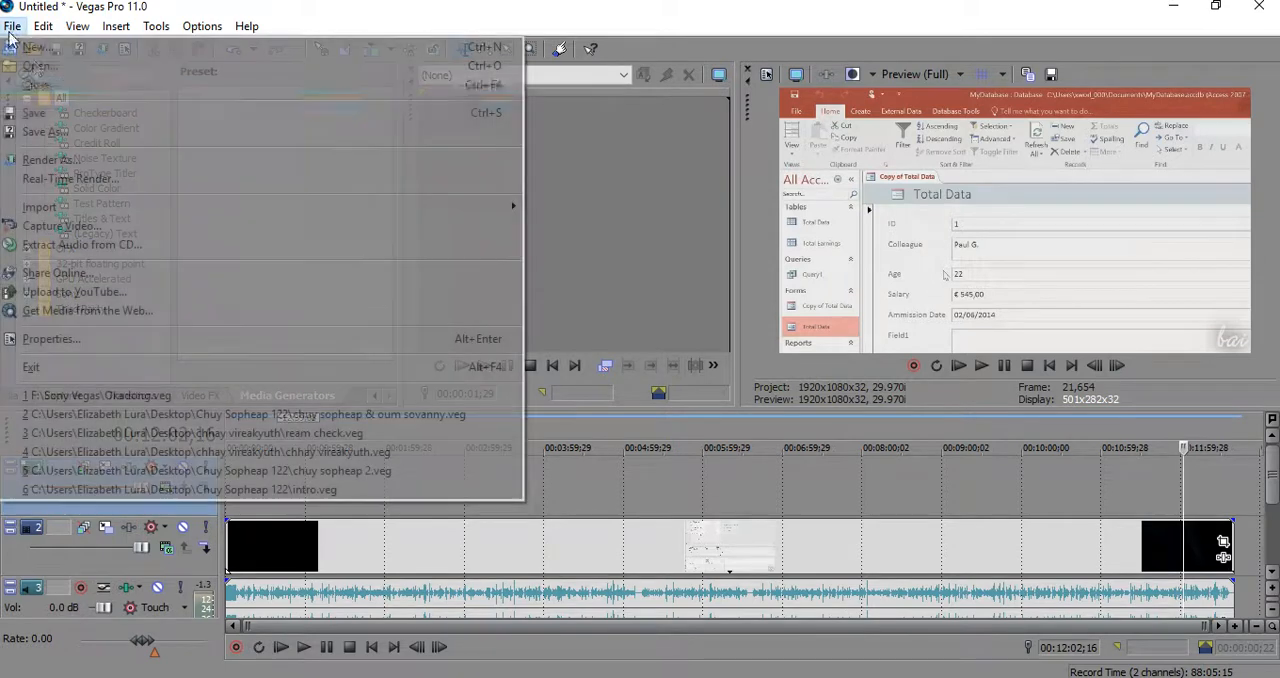
{"action": "mouse_move", "coordinate": [40, 206]}
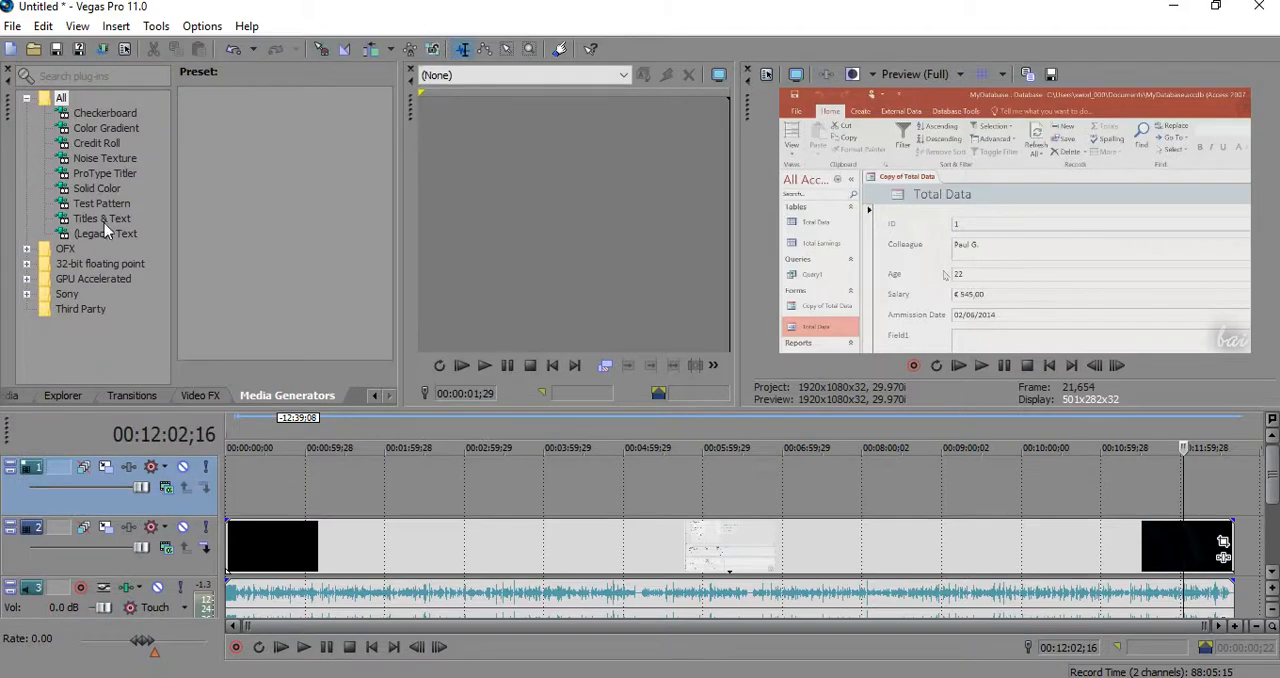
{"action": "left_click", "coordinate": [62, 396]}
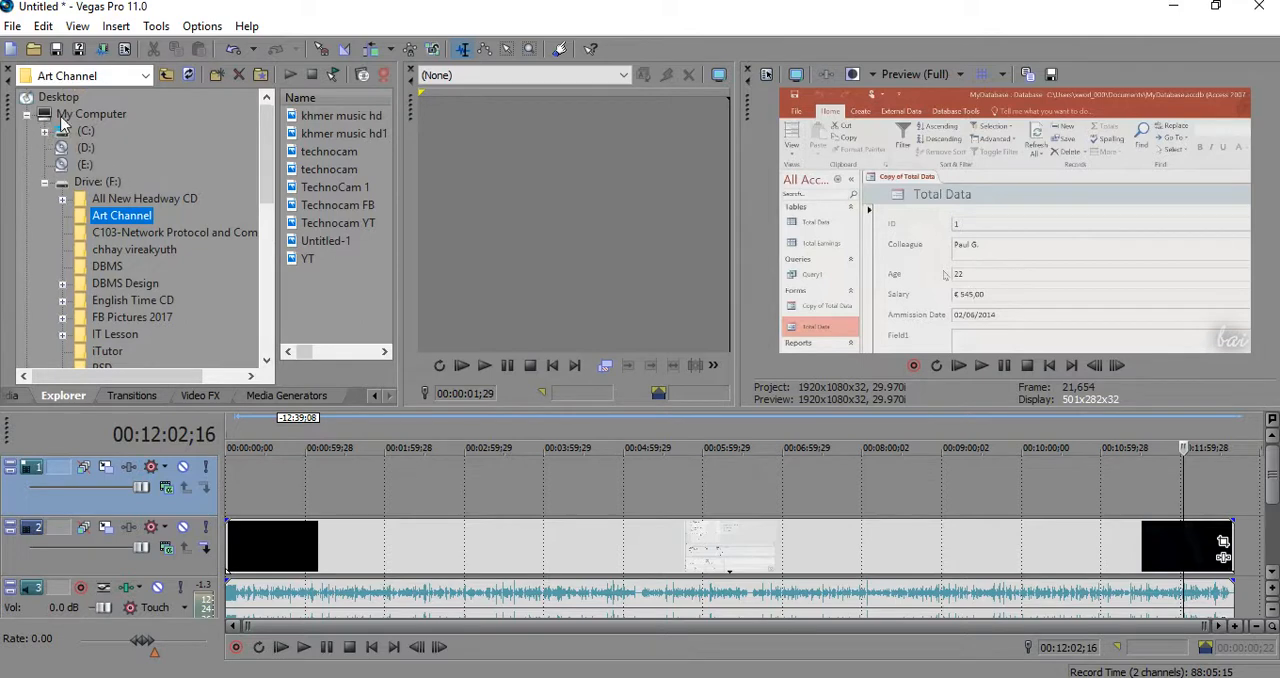
{"action": "mouse_move", "coordinate": [224, 188]}
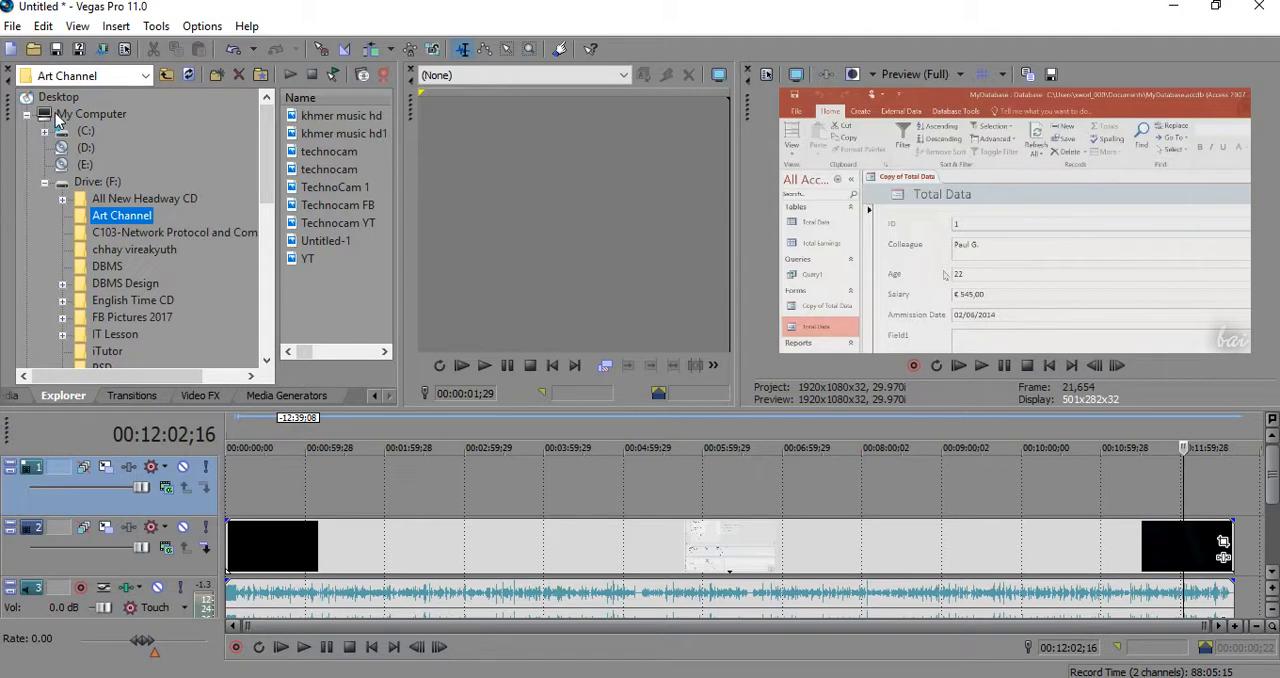
Select the TechnoCam YT logo image in the Art Channel folder on drive F
{"action": "left_click", "coordinate": [338, 222]}
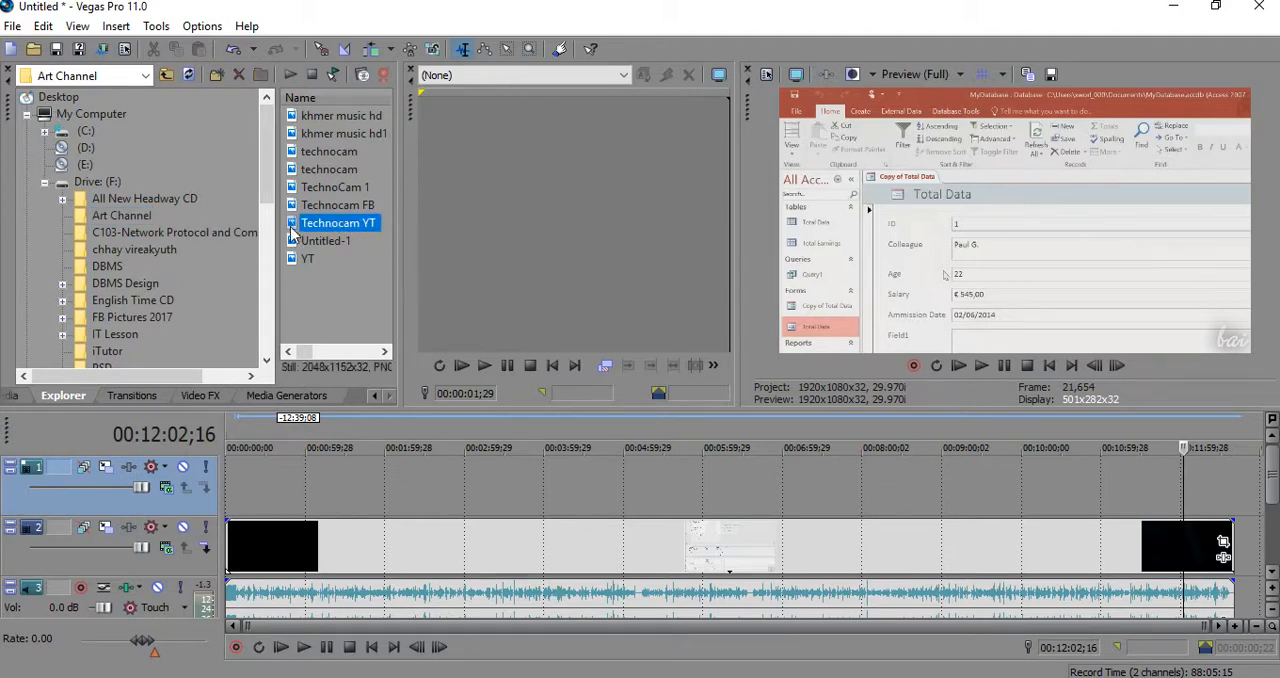
{"action": "mouse_move", "coordinate": [262, 496]}
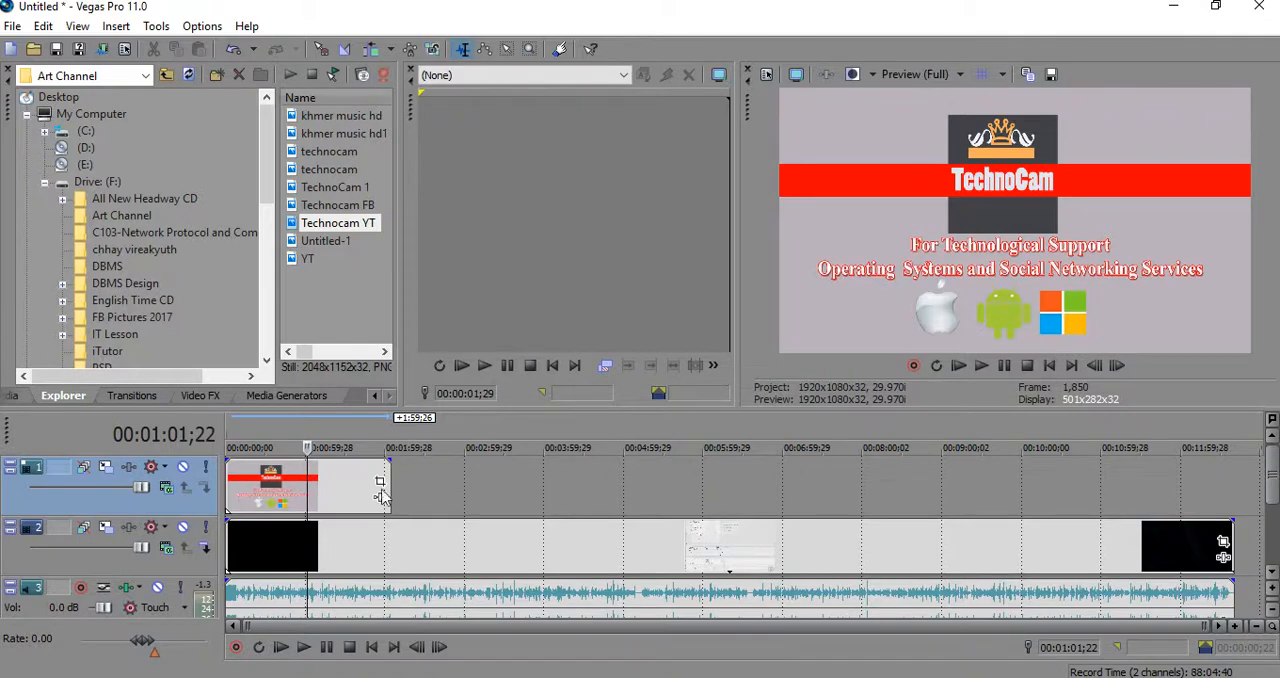
{"action": "mouse_move", "coordinate": [532, 568]}
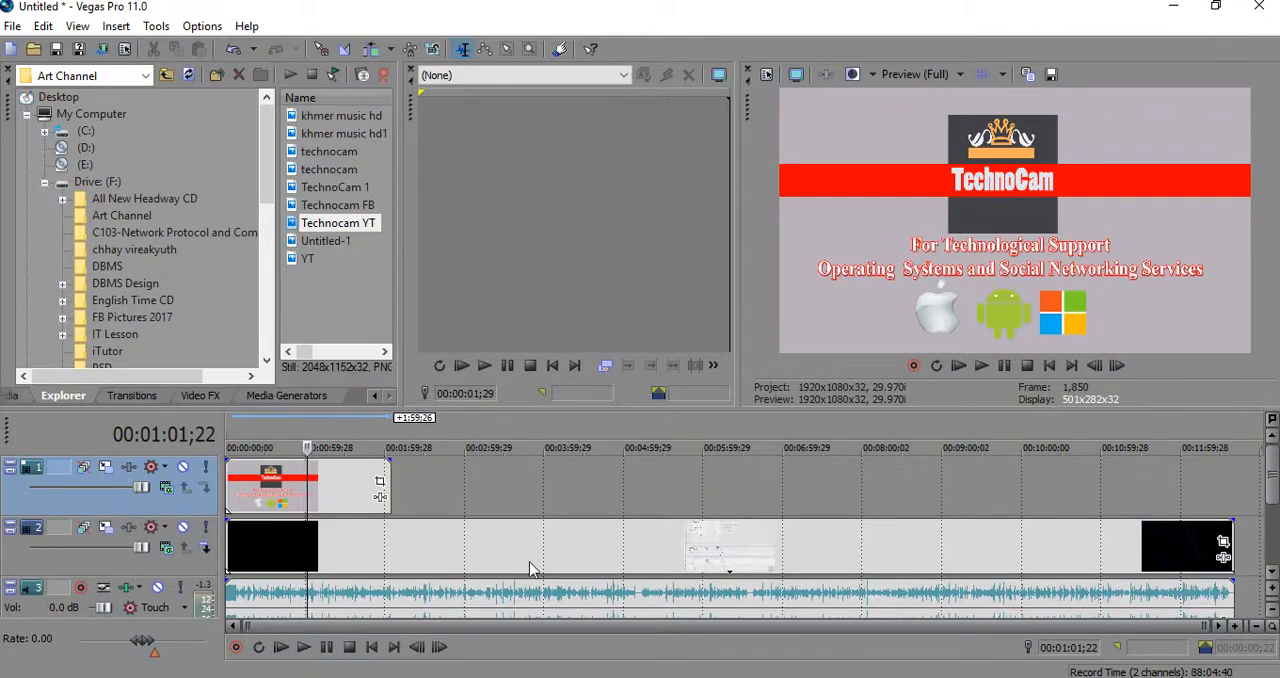
{"action": "mouse_move", "coordinate": [546, 484]}
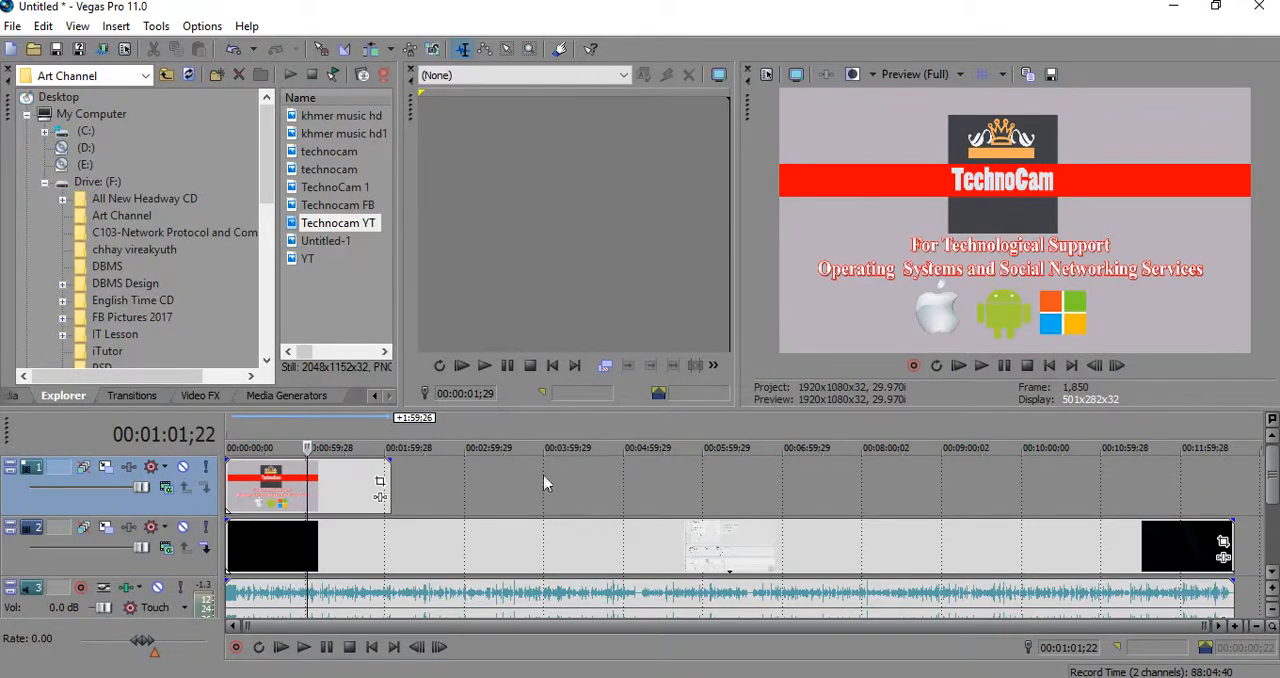
{"action": "mouse_move", "coordinate": [380, 484]}
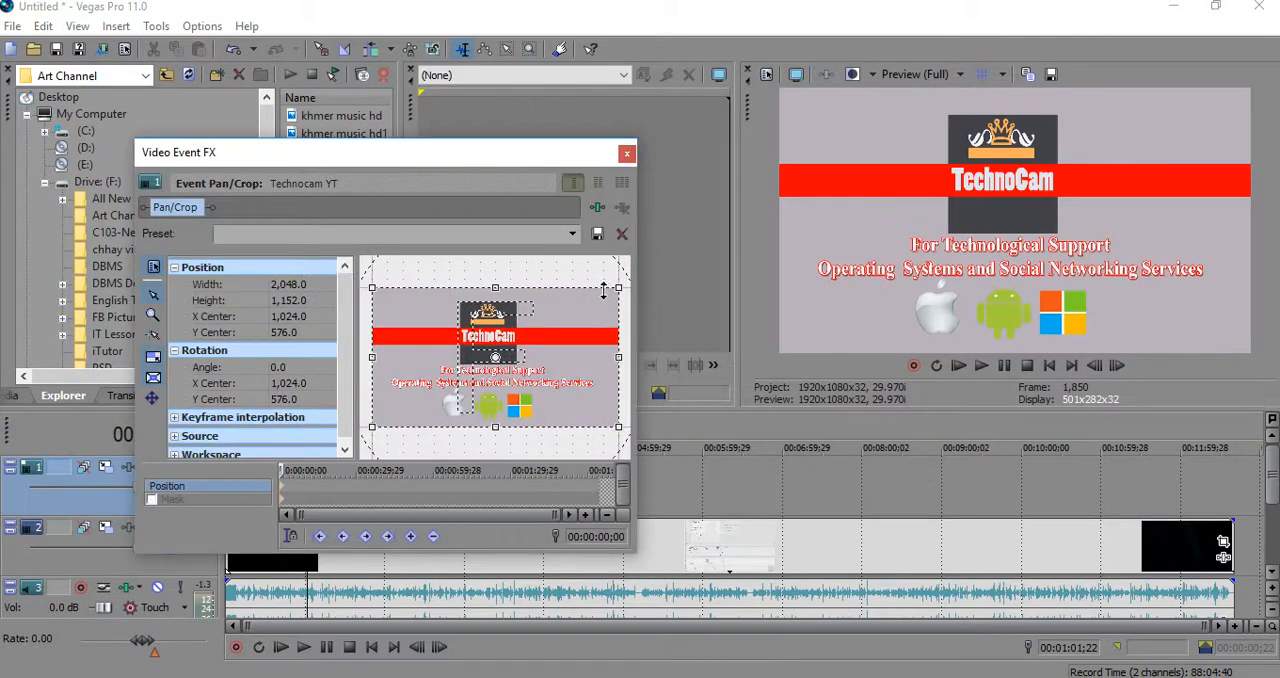
{"action": "mouse_move", "coordinate": [618, 288]}
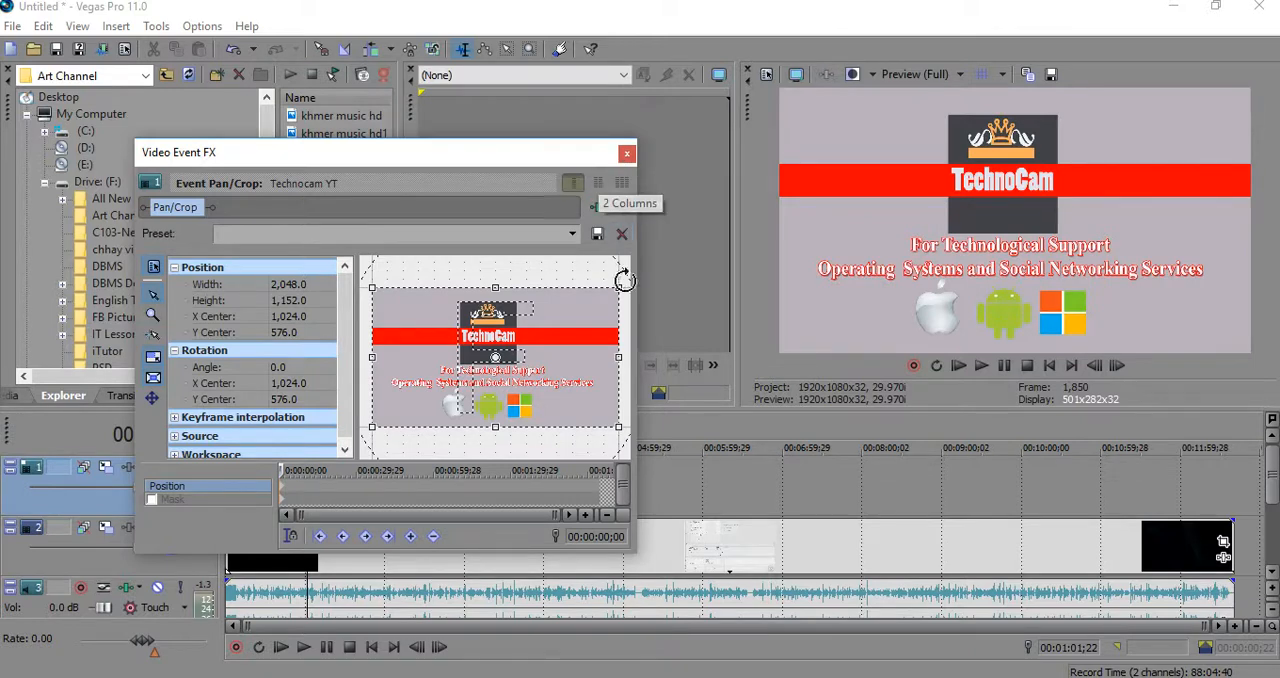
Shrink the logo and drag the Pan/Crop box to X Center ≈ -3606, Y Center ≈ 3180, top-right
{"action": "left_click_drag", "start_coordinate": [624, 278], "coordinate": [630, 270]}
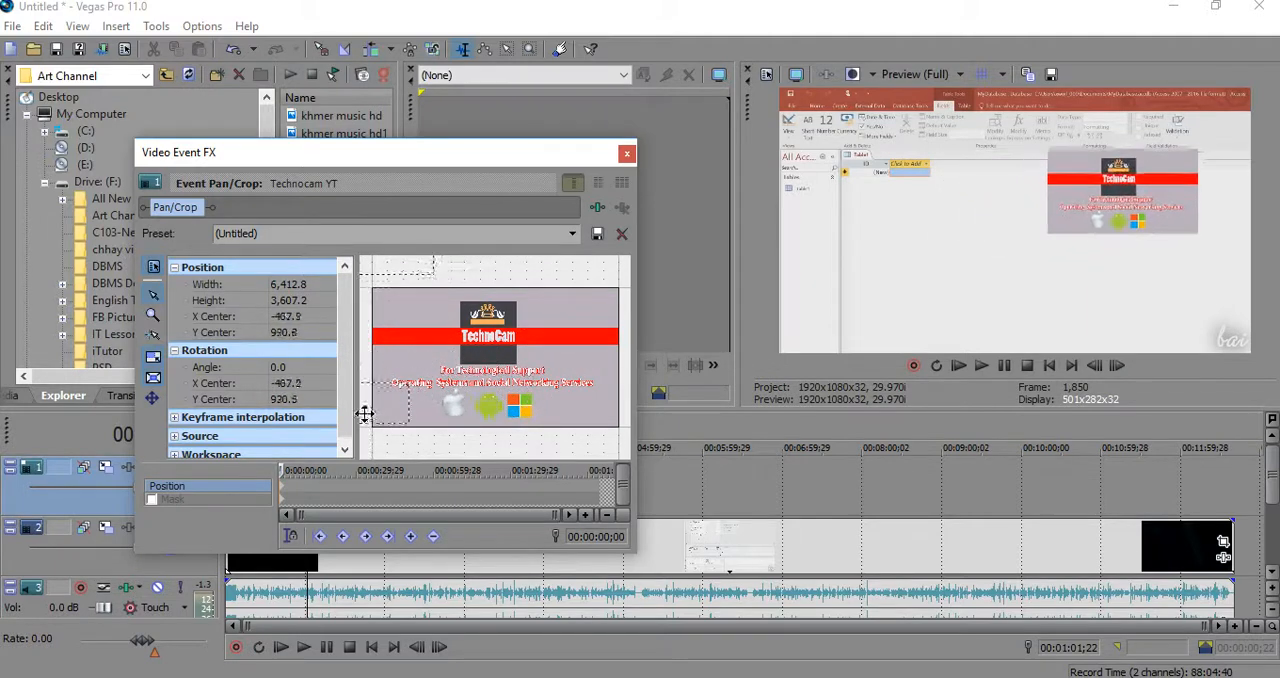
{"action": "left_click_drag", "start_coordinate": [364, 412], "coordinate": [428, 412]}
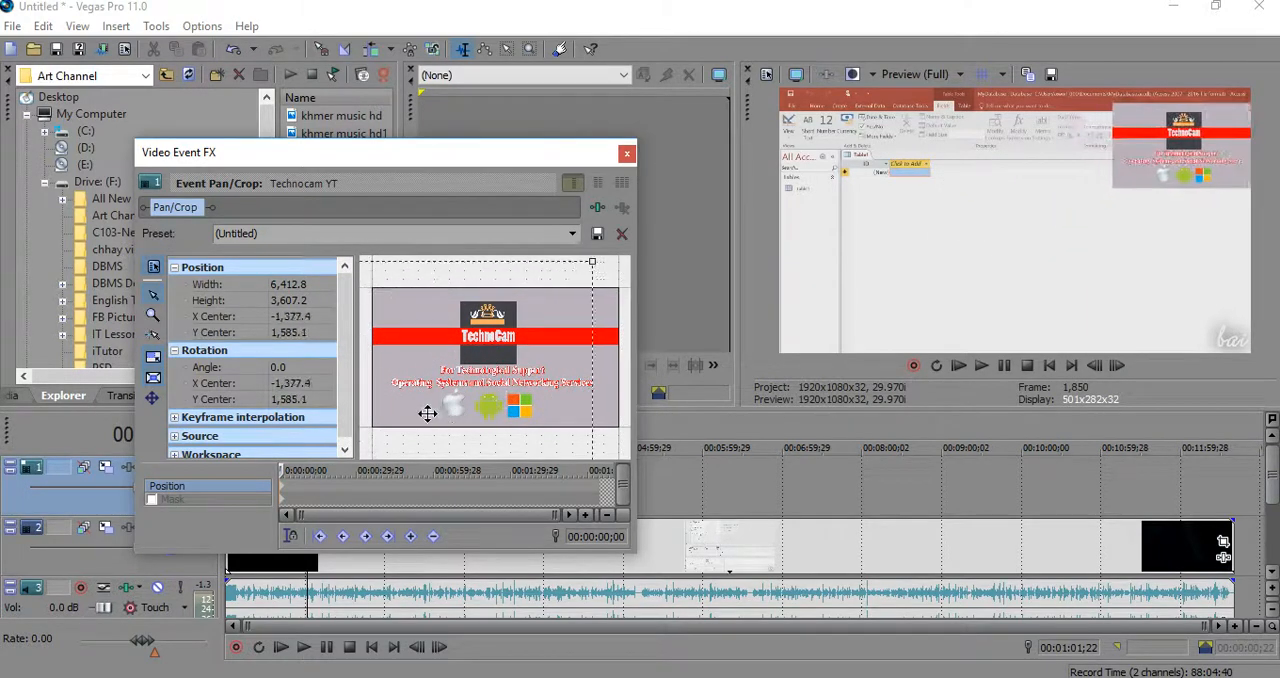
{"action": "left_click_drag", "start_coordinate": [428, 414], "coordinate": [578, 374]}
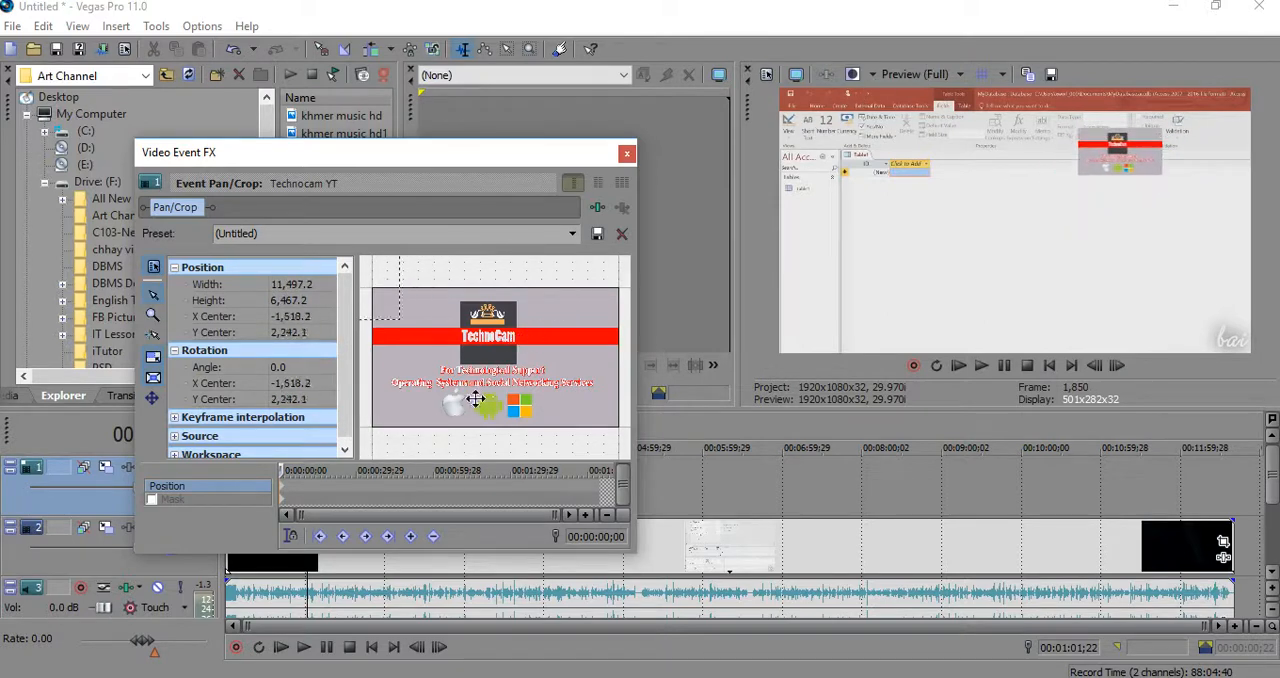
{"action": "left_click_drag", "start_coordinate": [476, 398], "coordinate": [440, 348]}
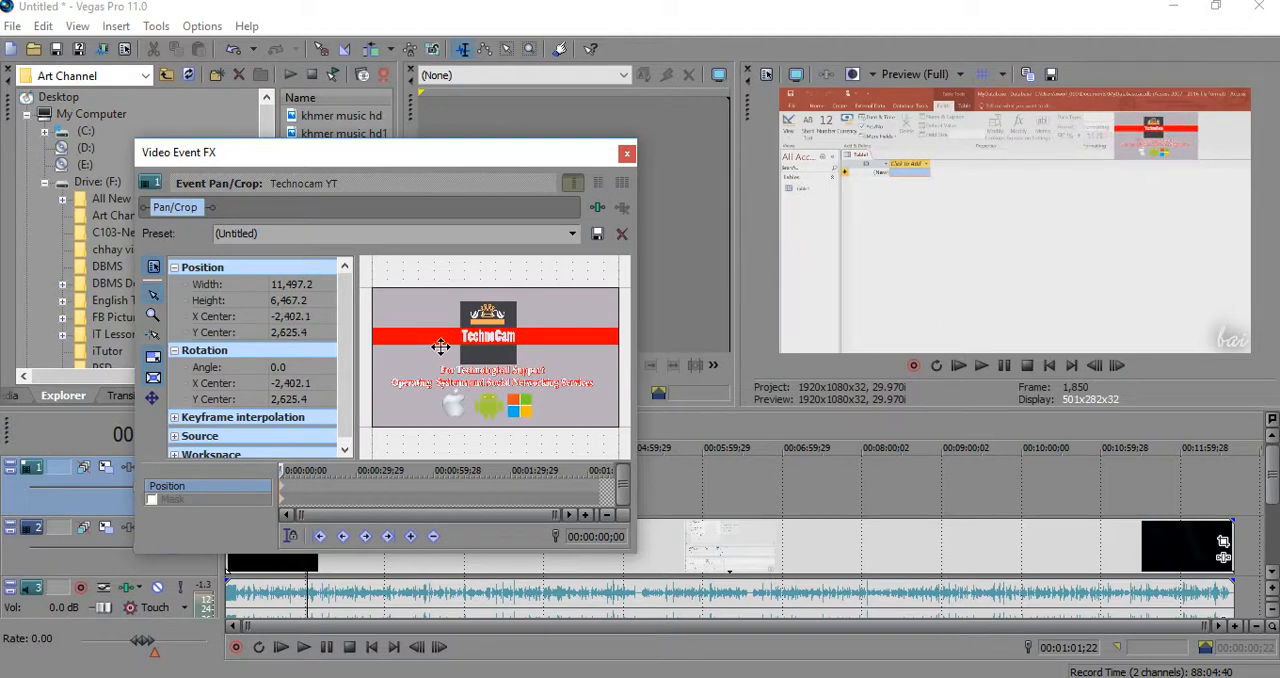
{"action": "left_click_drag", "start_coordinate": [440, 348], "coordinate": [440, 364]}
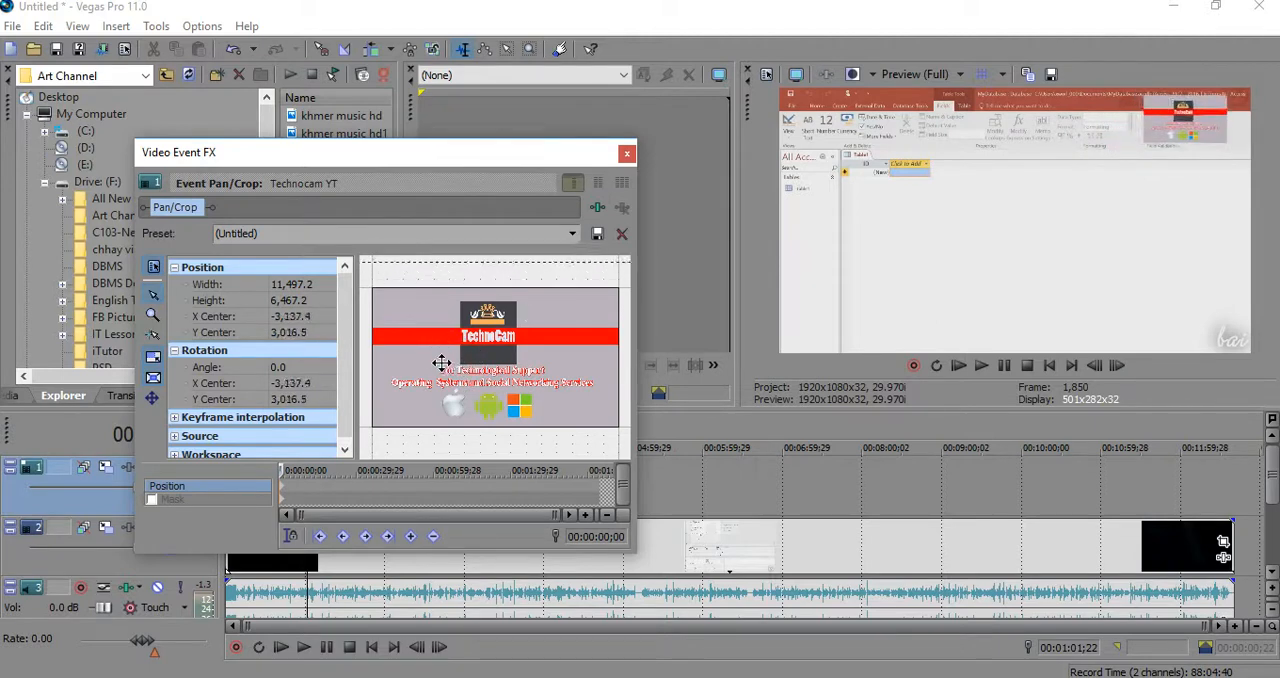
{"action": "left_click_drag", "start_coordinate": [442, 362], "coordinate": [516, 360]}
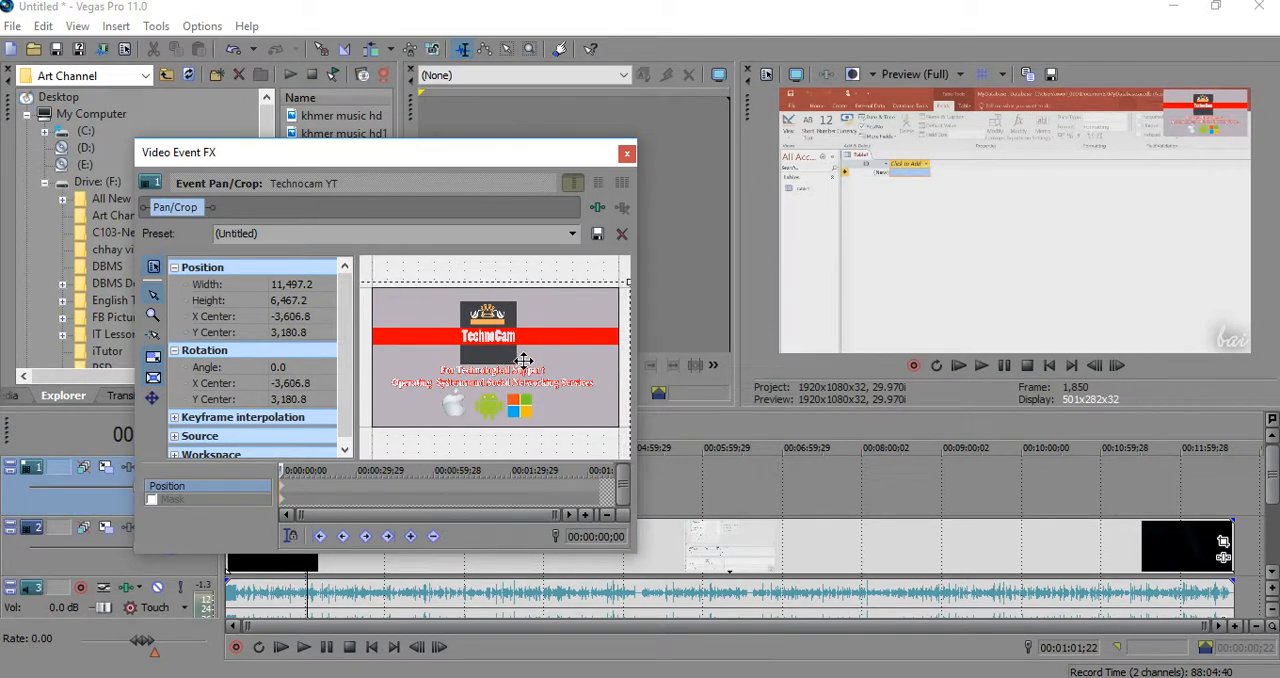
{"action": "mouse_move", "coordinate": [536, 364]}
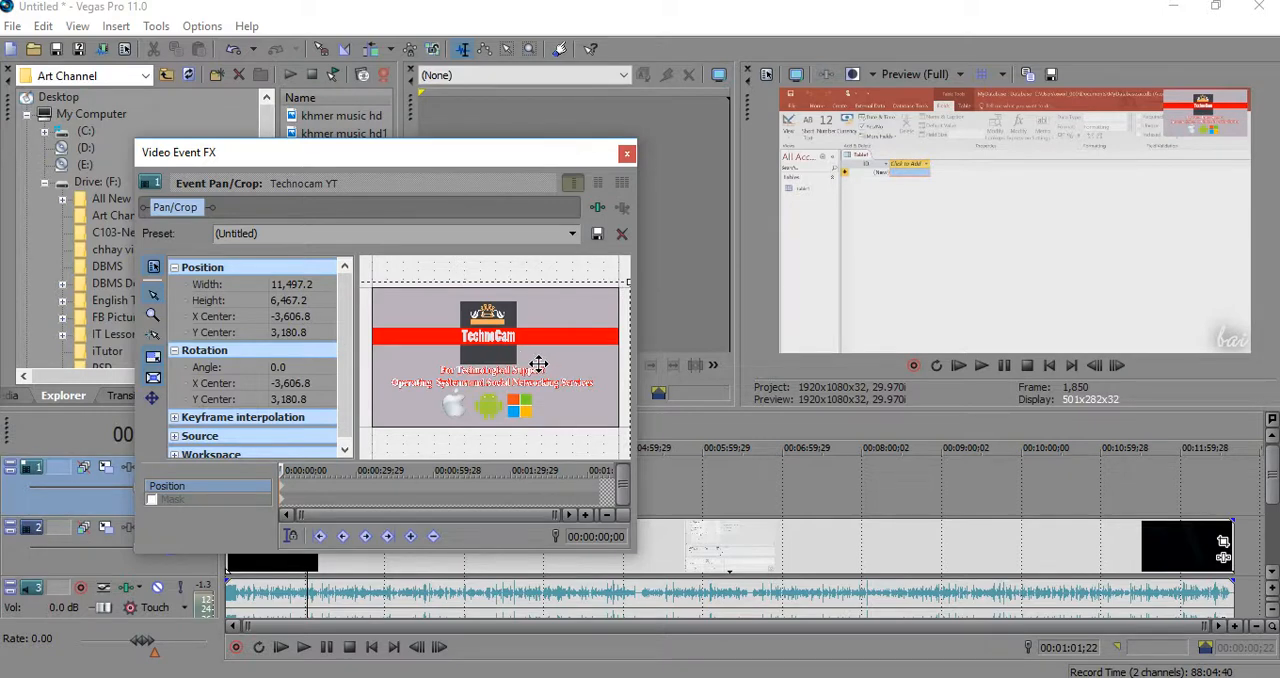
{"action": "mouse_move", "coordinate": [528, 364]}
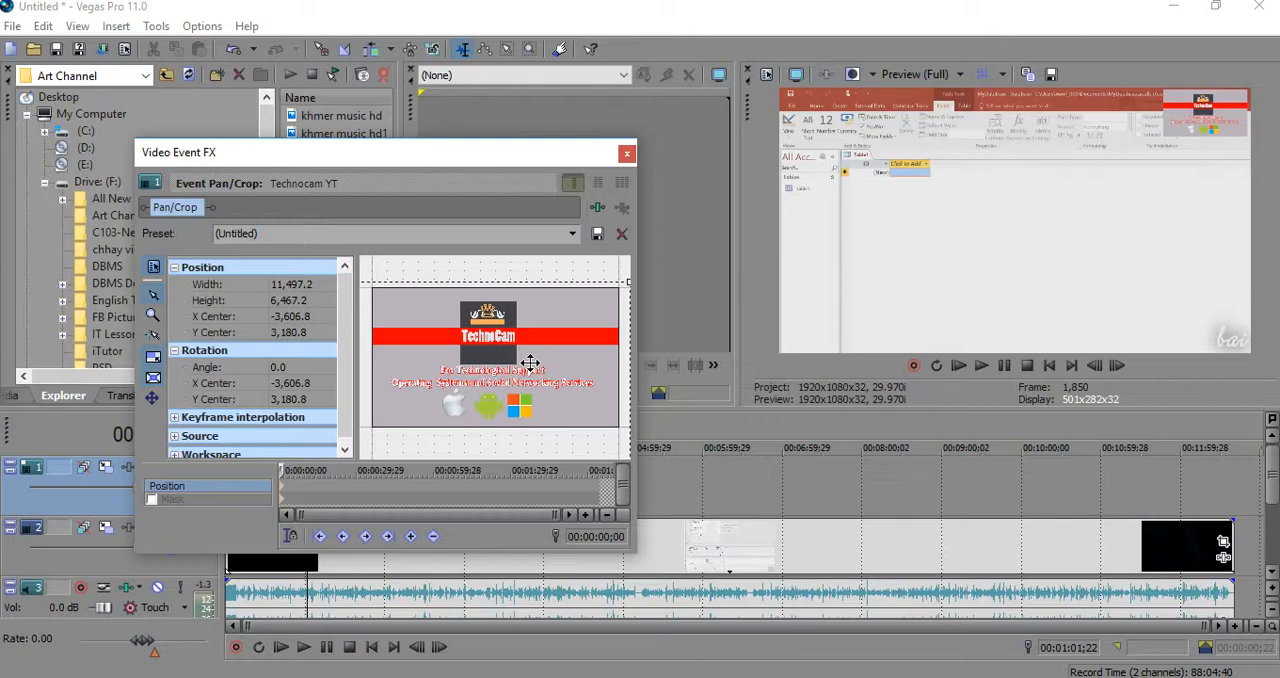
{"action": "mouse_move", "coordinate": [432, 312]}
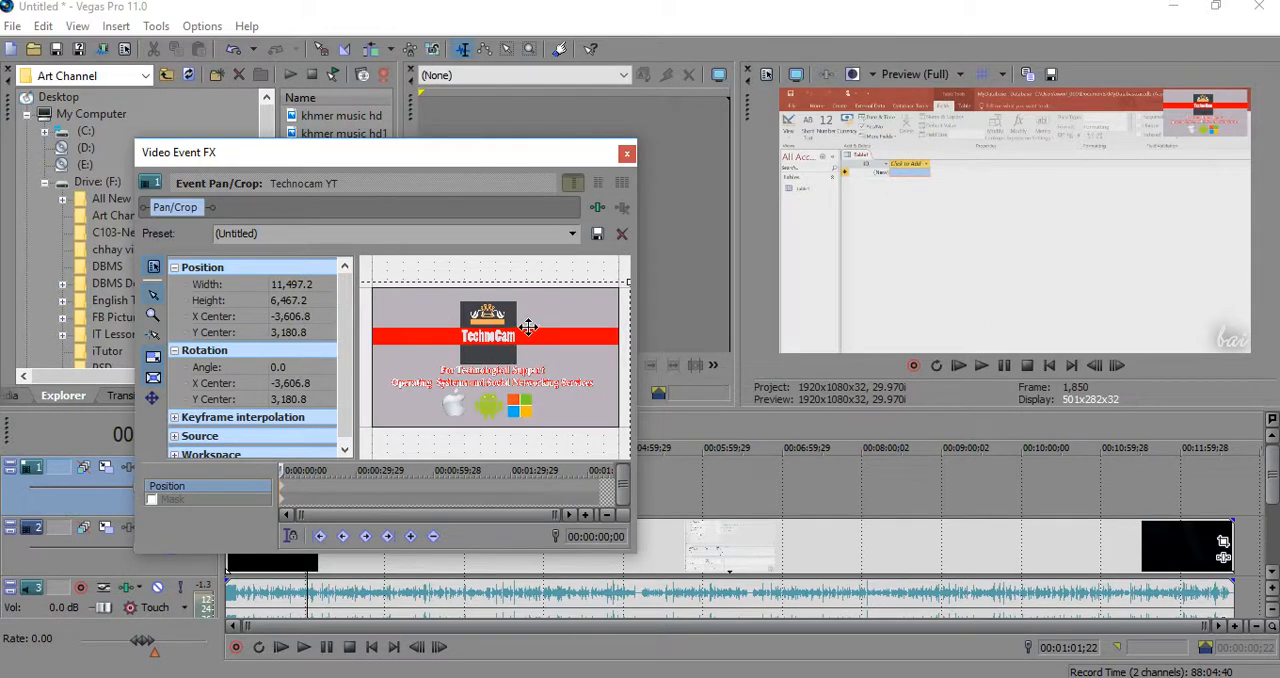
Nudge the Pan/Crop box to X Center -3661.5 and Y Center 3173.0
{"action": "left_click_drag", "start_coordinate": [528, 328], "coordinate": [548, 316]}
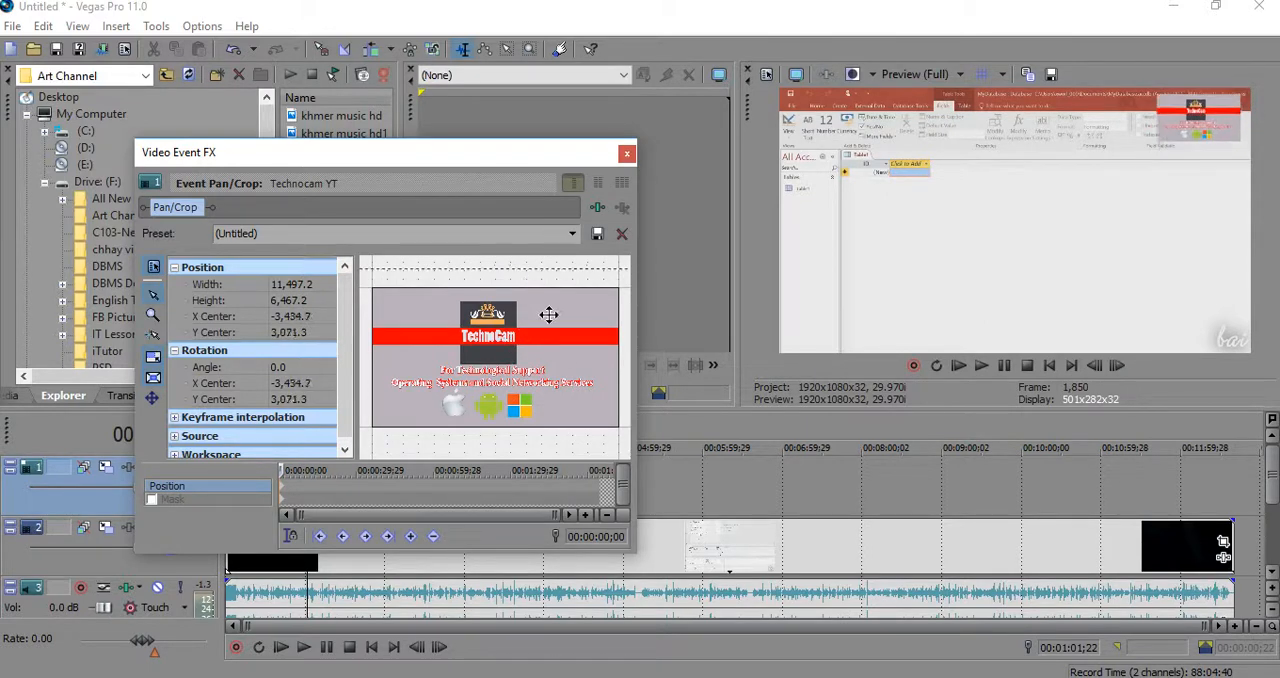
{"action": "left_click_drag", "start_coordinate": [548, 316], "coordinate": [522, 328]}
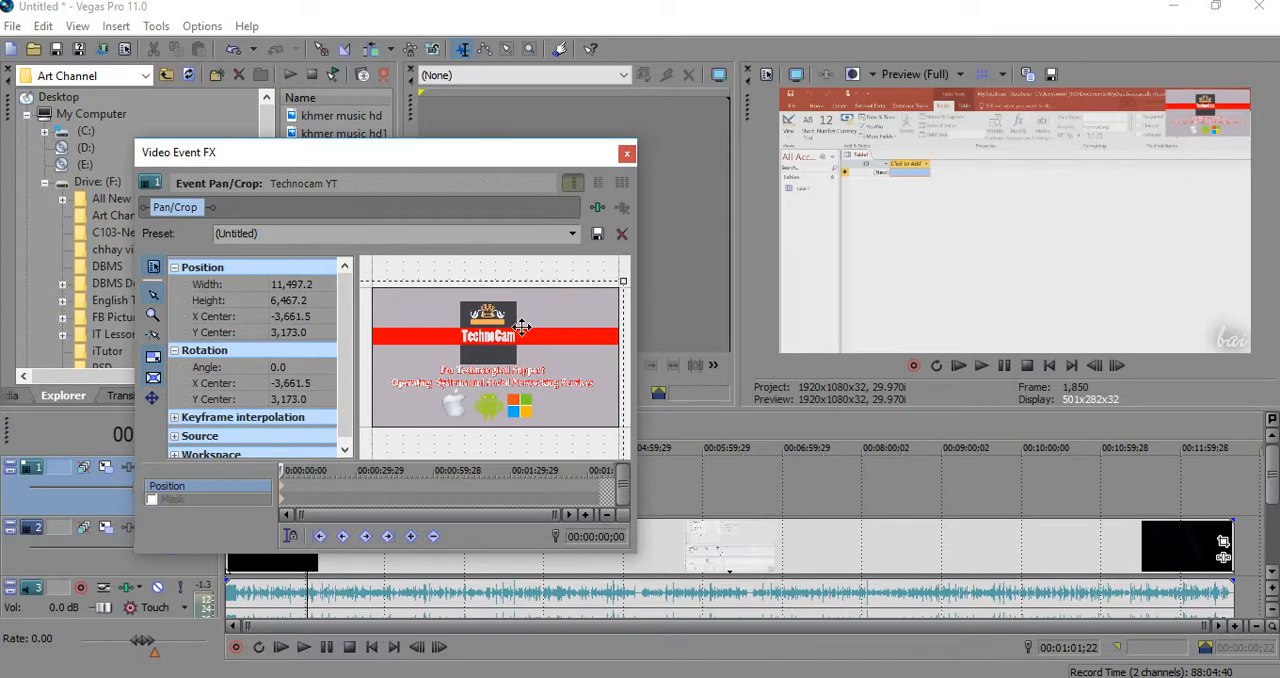
{"action": "mouse_move", "coordinate": [758, 376]}
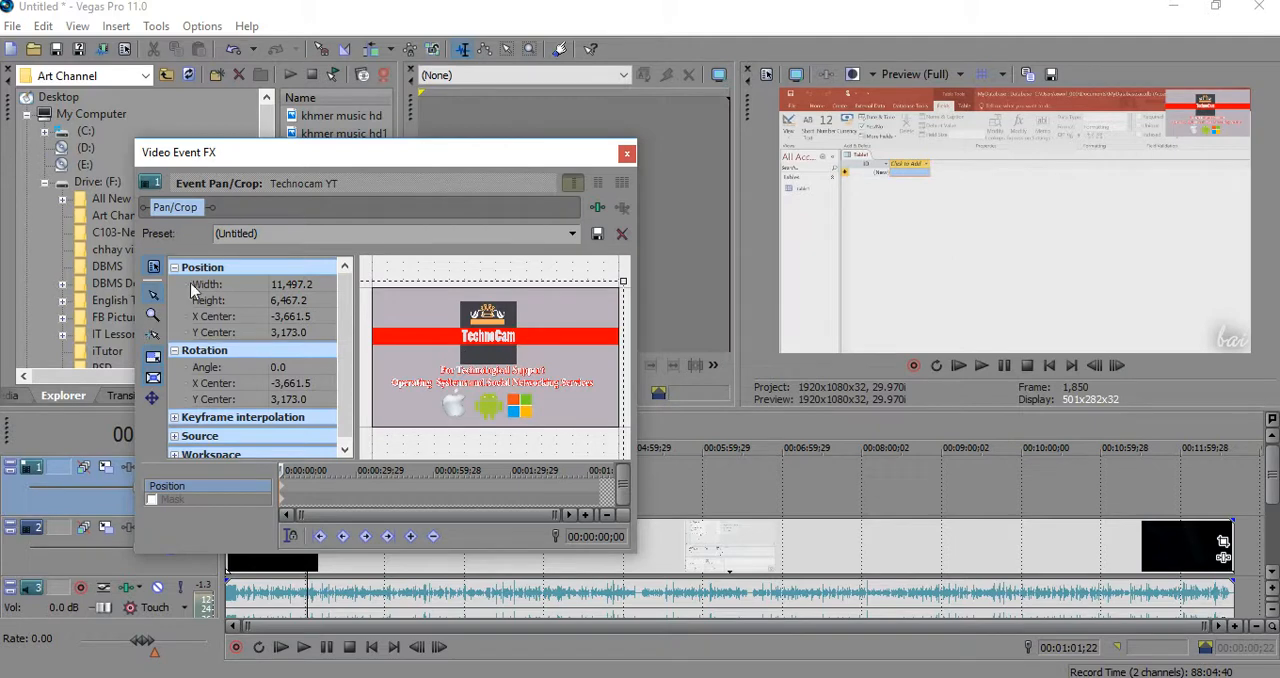
{"action": "mouse_move", "coordinate": [732, 192]}
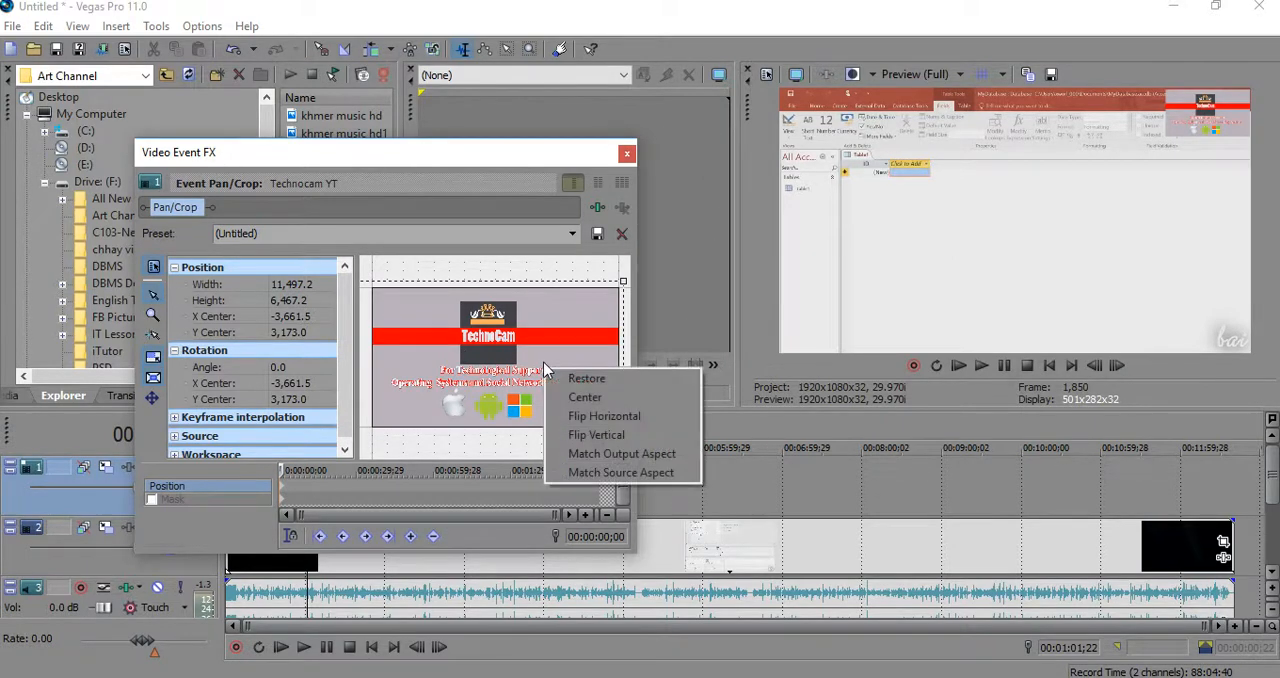
{"action": "mouse_move", "coordinate": [596, 434]}
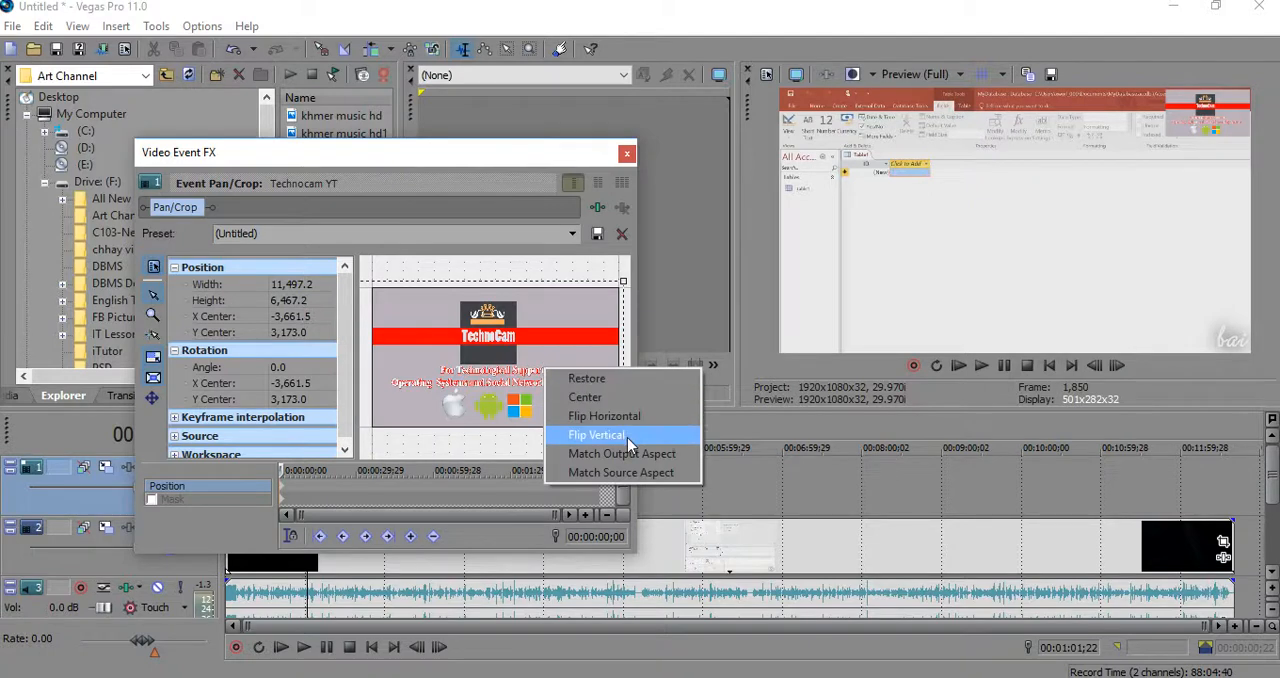
{"action": "mouse_move", "coordinate": [620, 452]}
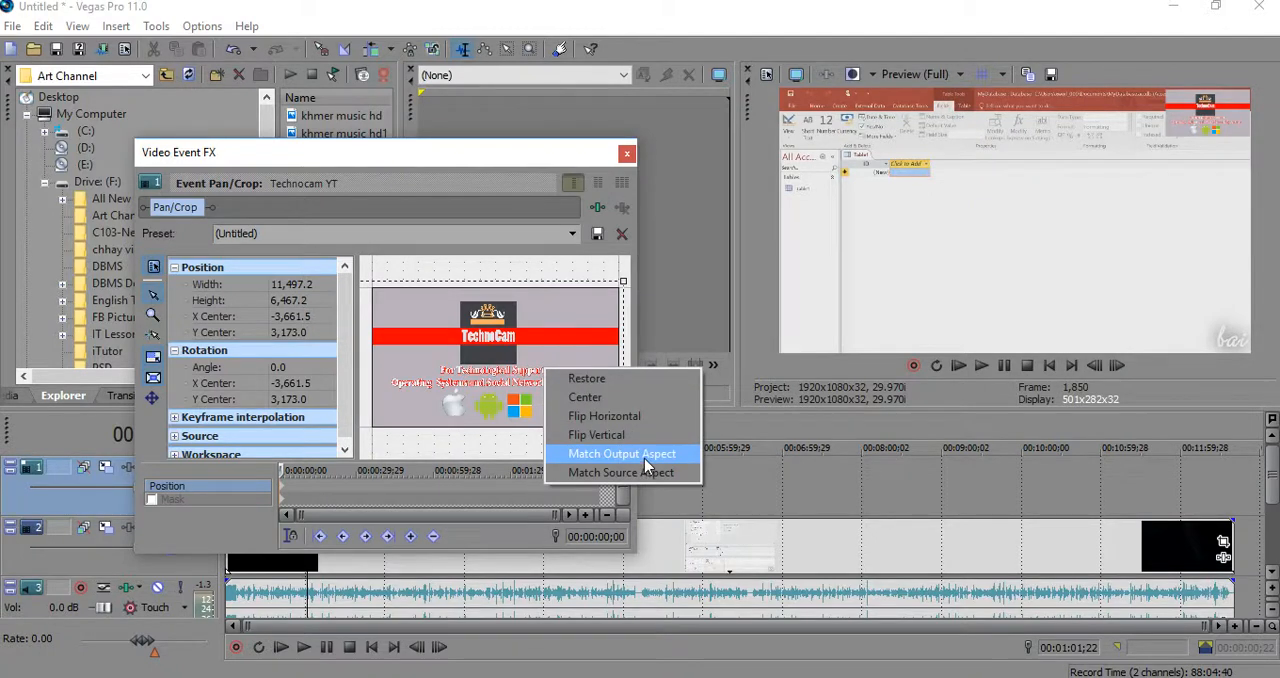
{"action": "left_click", "coordinate": [622, 452]}
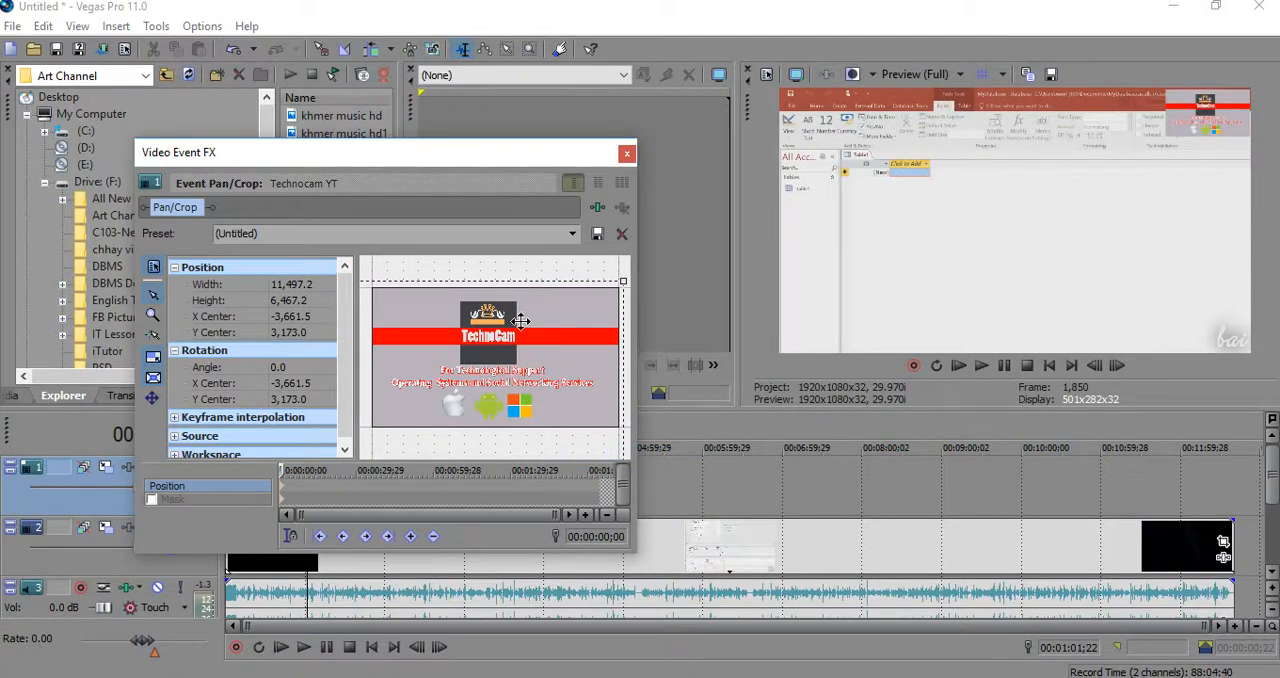
{"action": "mouse_move", "coordinate": [622, 252]}
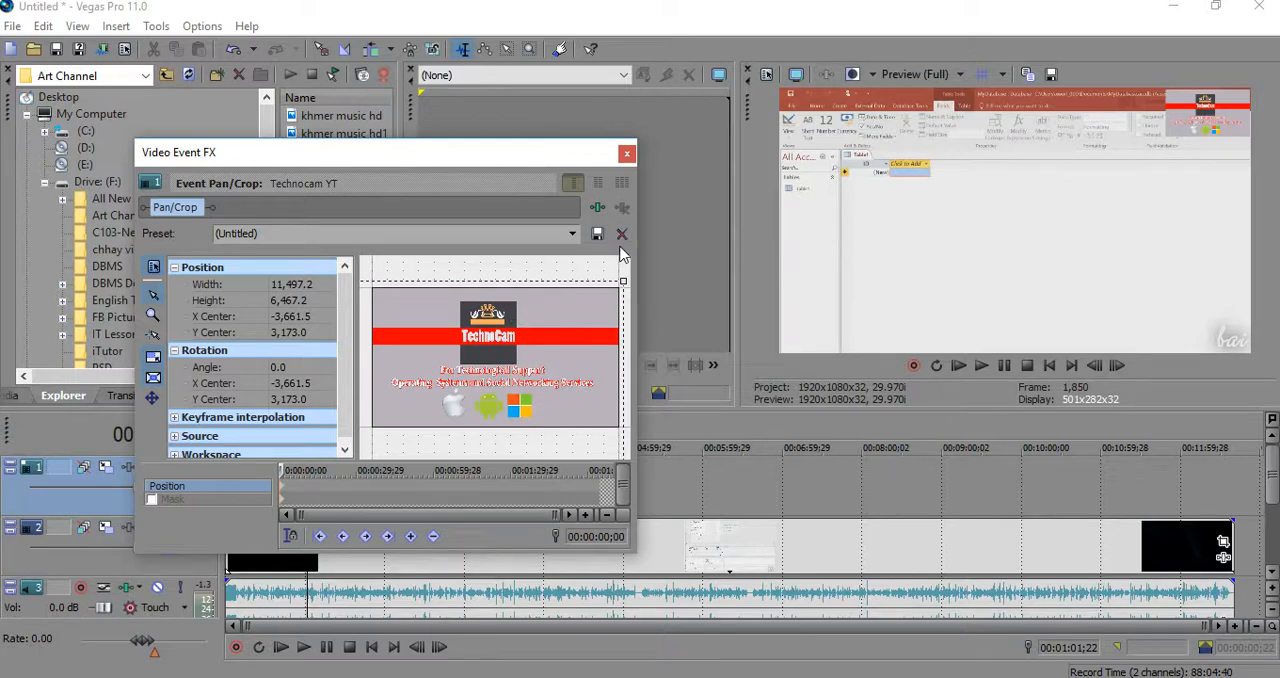
{"action": "mouse_move", "coordinate": [656, 164]}
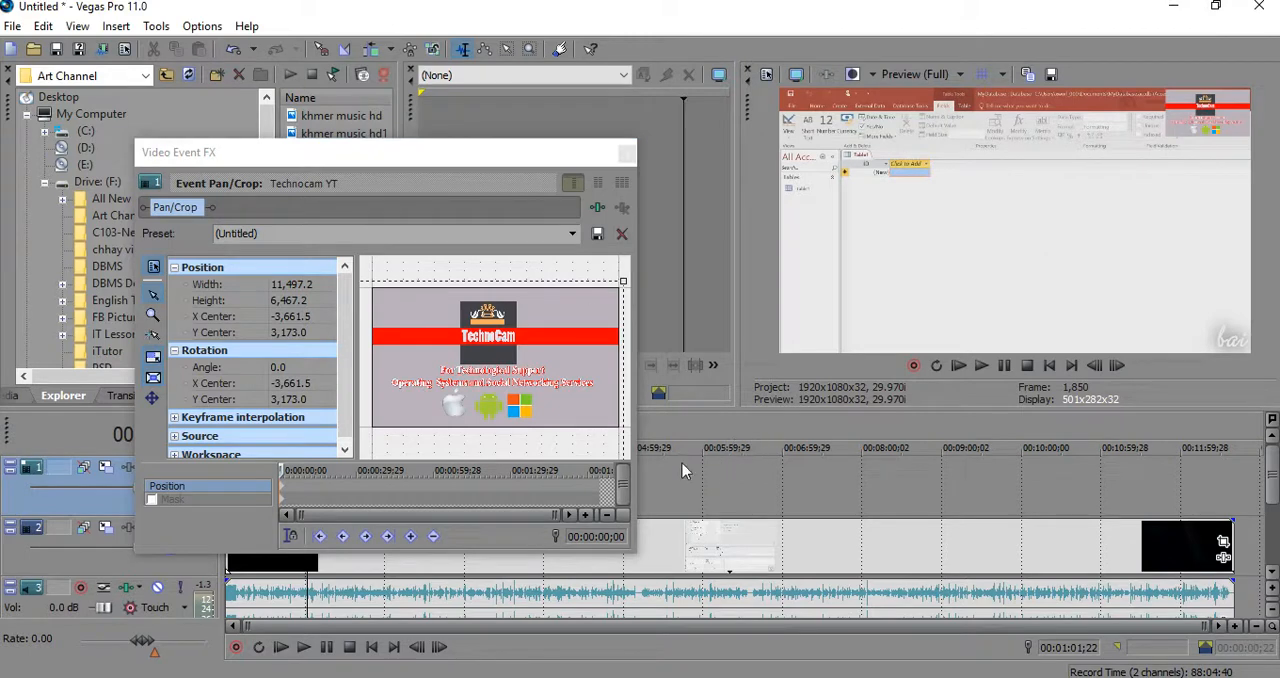
Close the Video Event FX Pan/Crop window, leaving the logo as a top-right overlay
{"action": "left_click", "coordinate": [622, 232]}
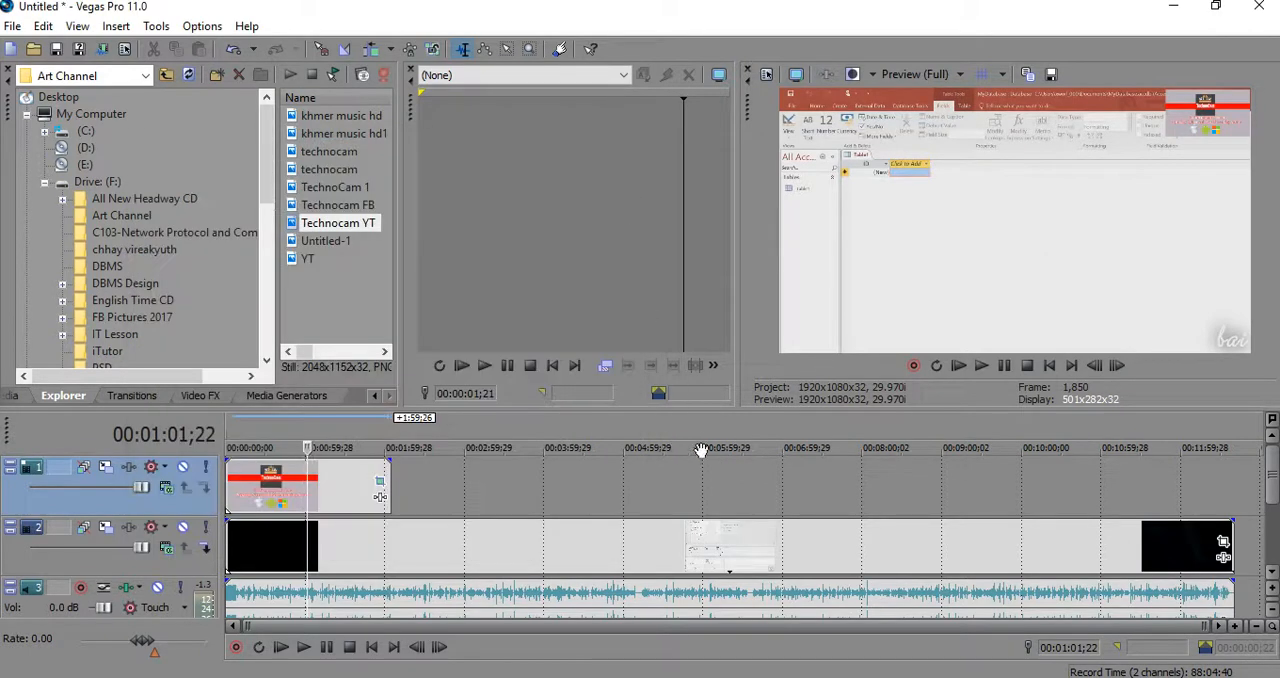
{"action": "mouse_move", "coordinate": [364, 480]}
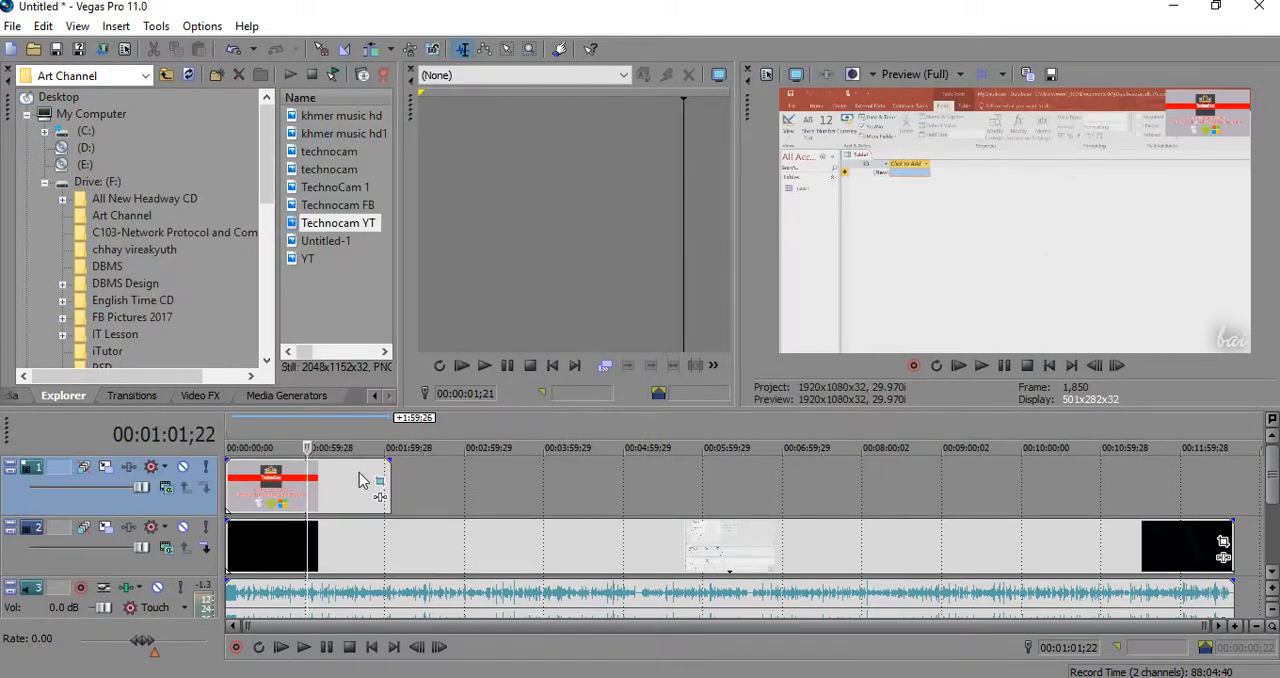